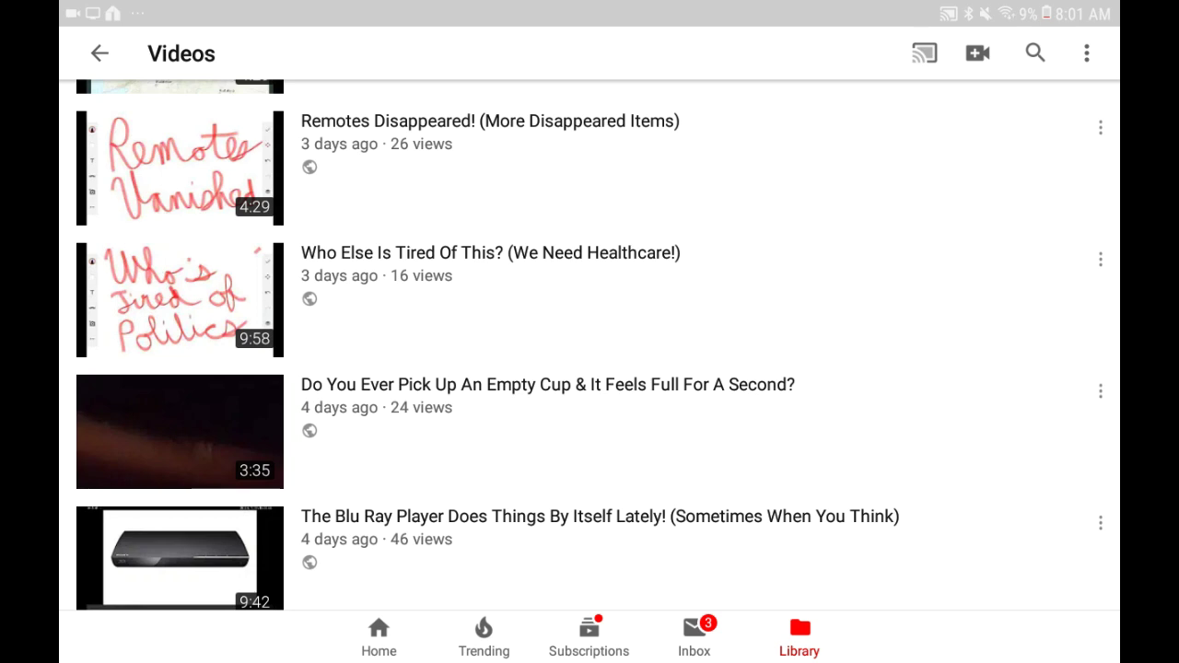
Leave the channel's Videos list for the white canvas with the red 'Remote Reappeared' handwriting.
left_click(177, 166)
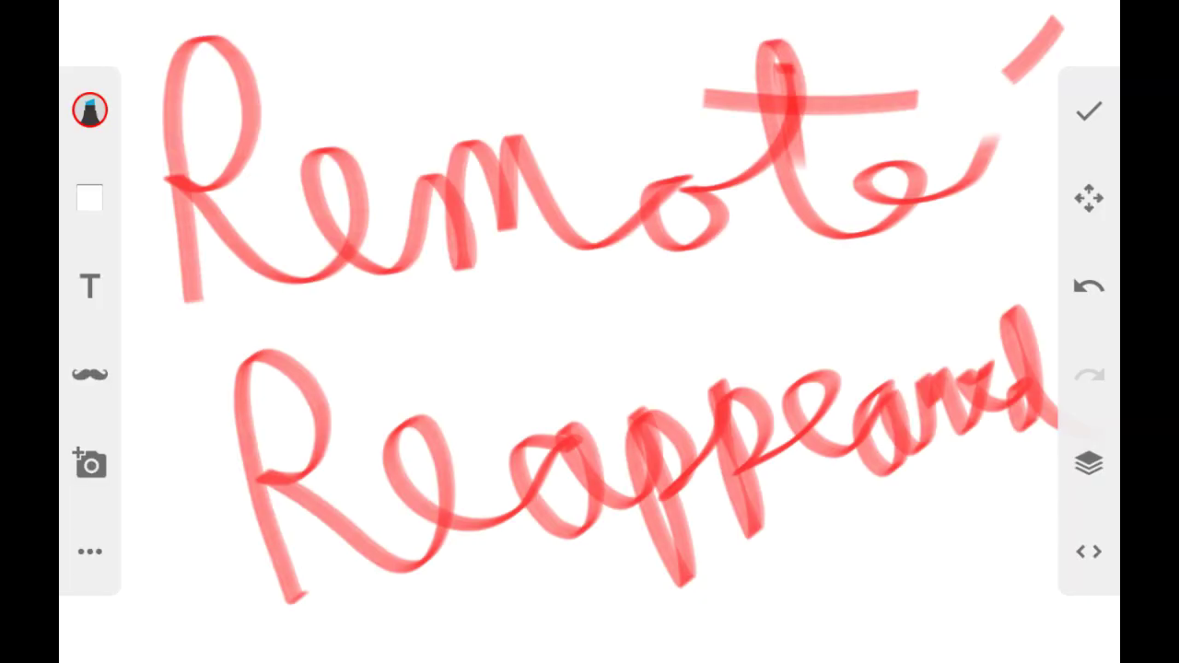